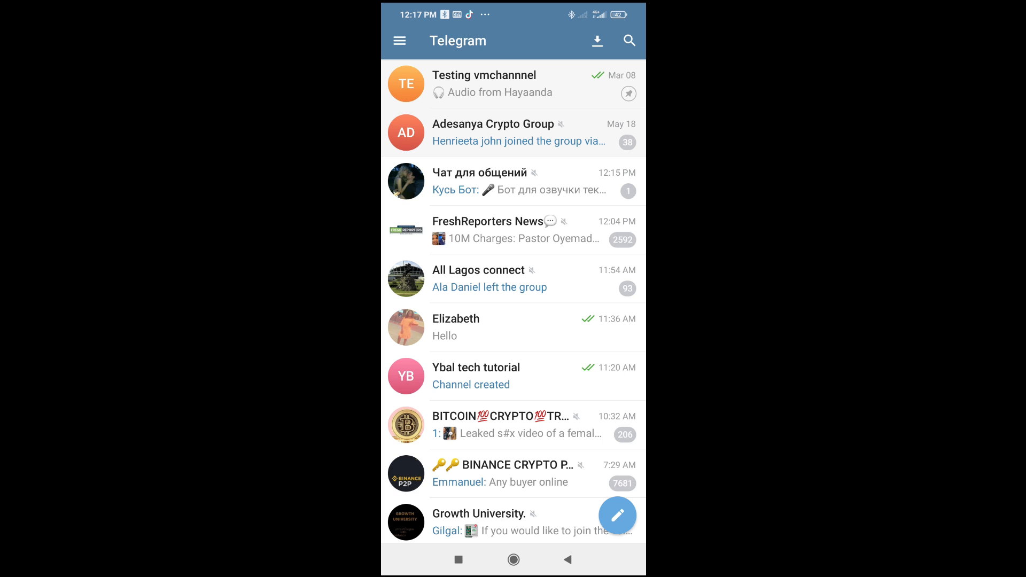
Open the Testing vmchannnel channel chat from the chat list
left_click(484, 83)
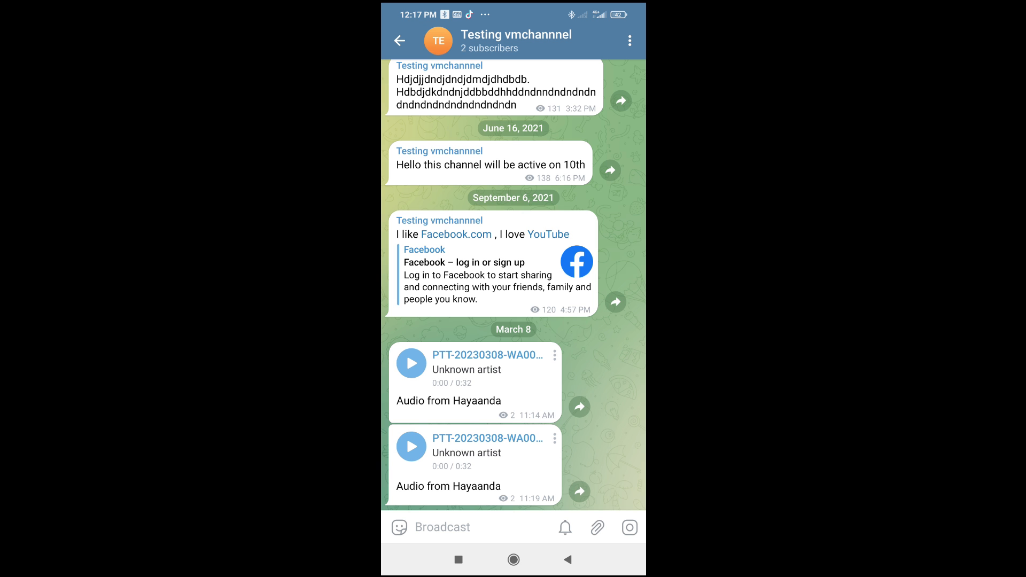
Bring up the attachment options via the paperclip in the message bar
left_click(596, 527)
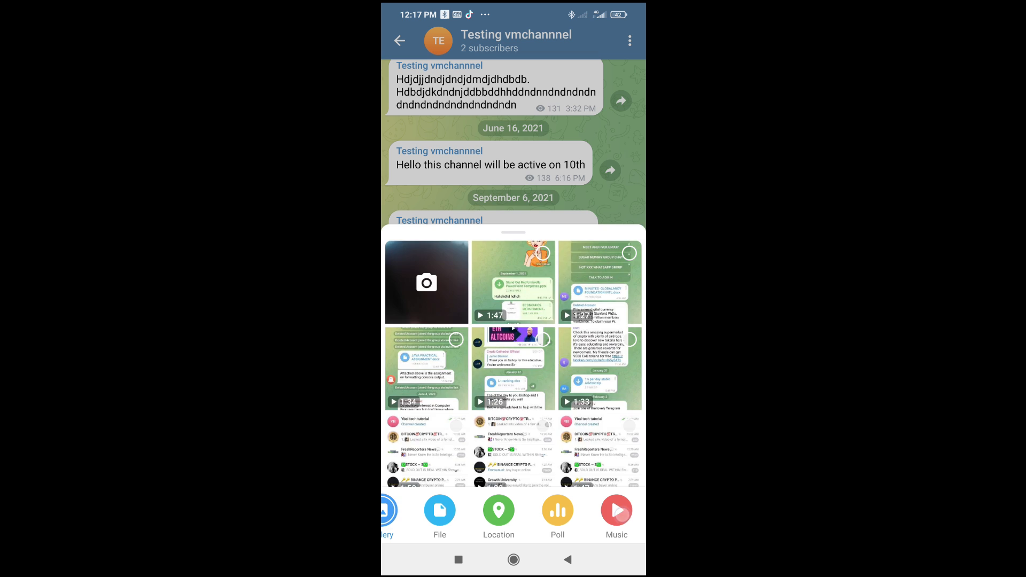
From the Music list, select FIA by Davido and send it to the channel
left_click(616, 510)
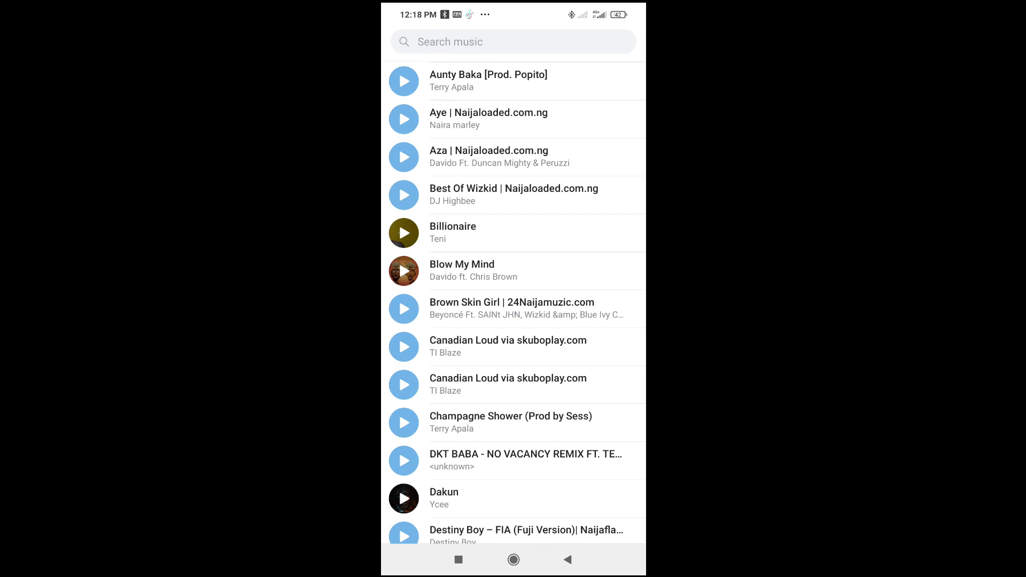
scroll("down", 3)
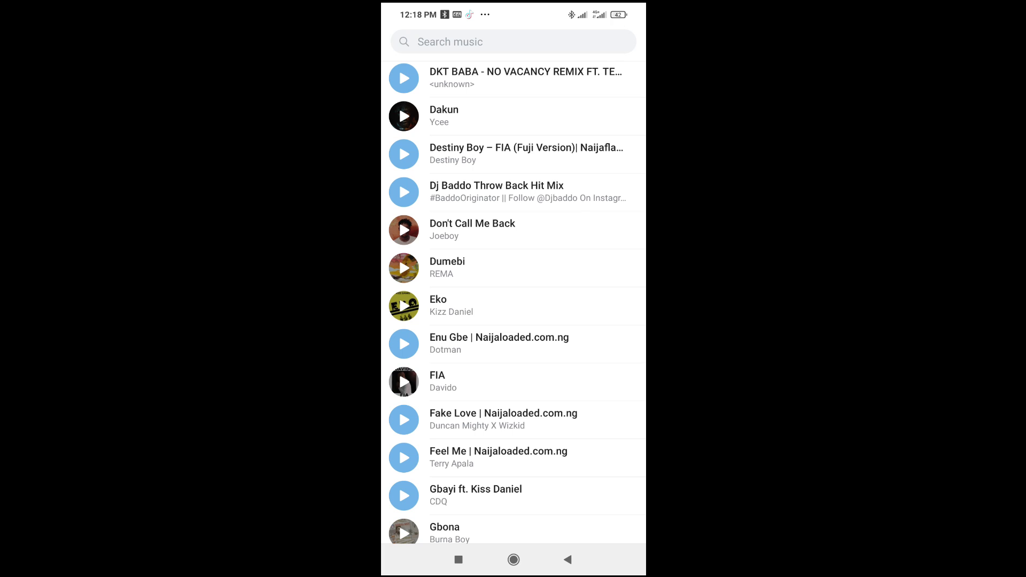
left_click(404, 382)
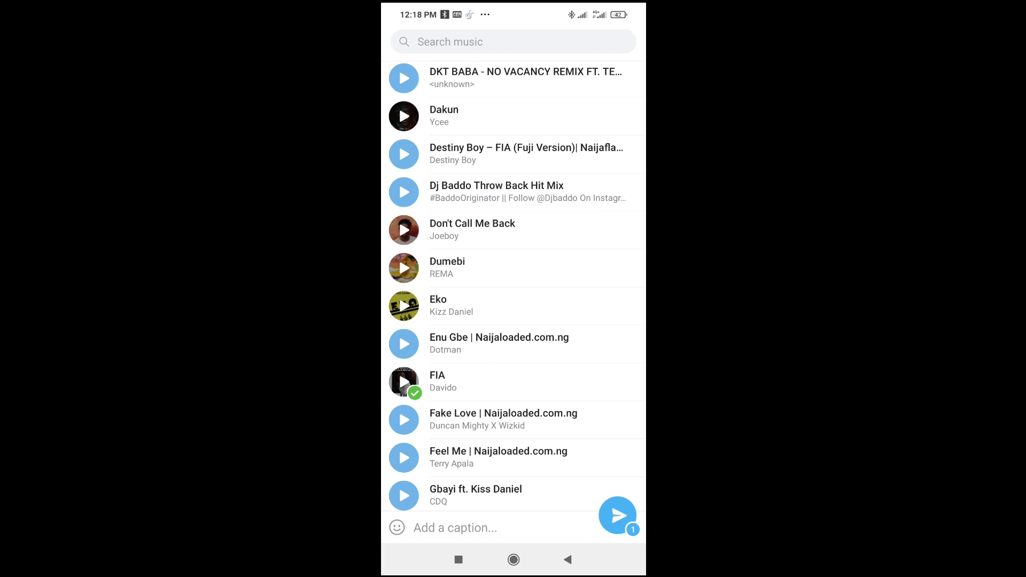
left_click(615, 515)
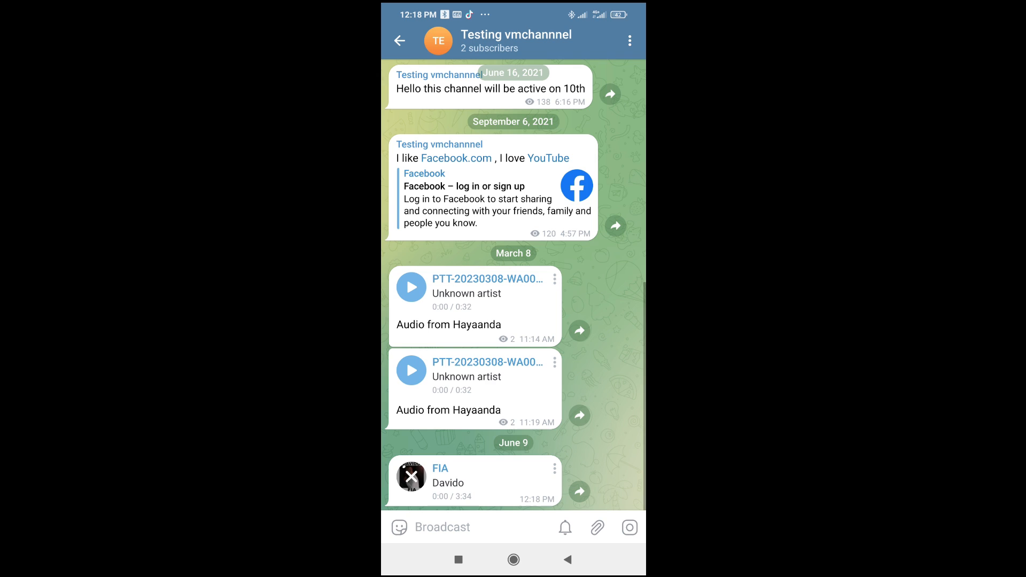